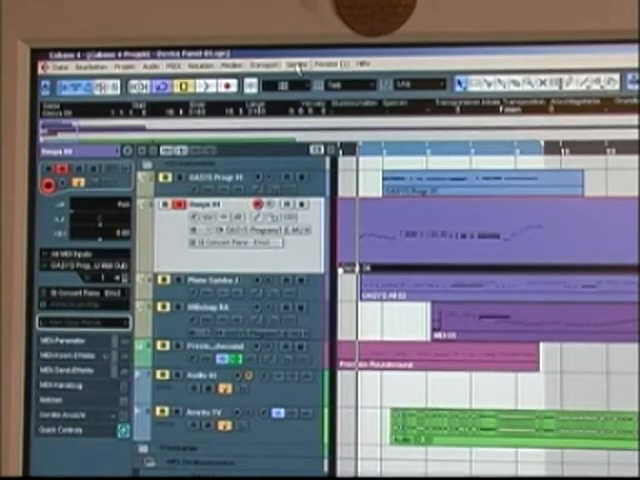
Open the MIDI Device Manager from the Devices menu.
left_click(296, 64)
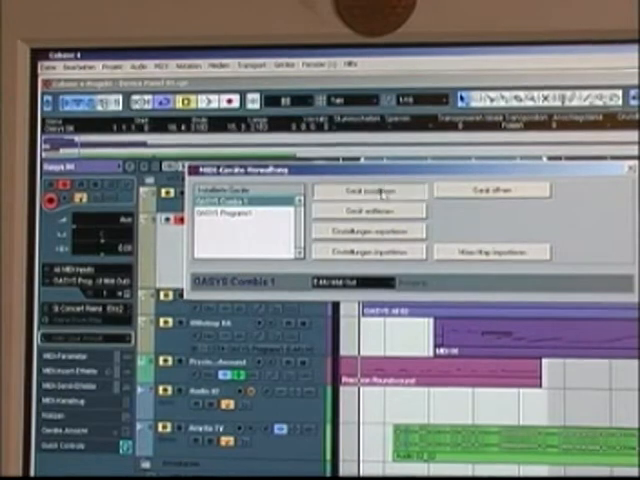
Install a new MIDI device and name it 'Test'.
left_click(370, 190)
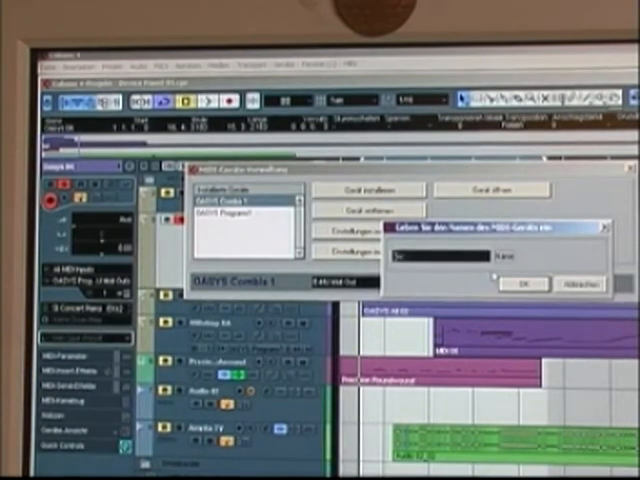
type("14")
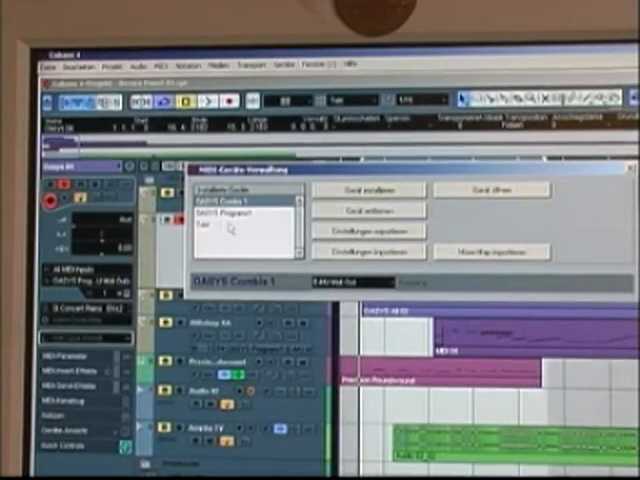
left_click(230, 225)
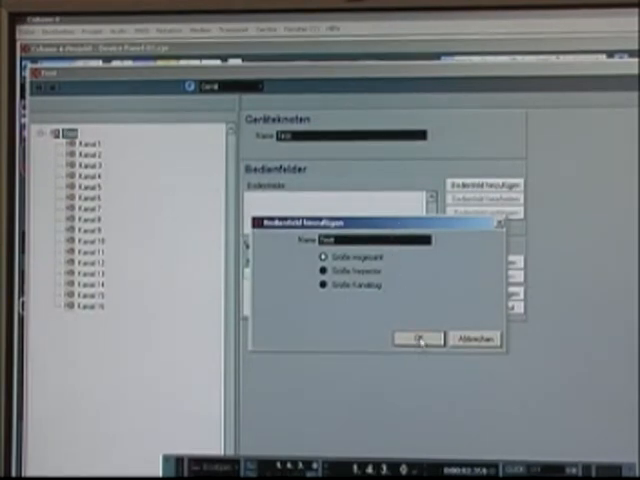
Confirm adding a new control panel named 'Test' to the device.
left_click(417, 339)
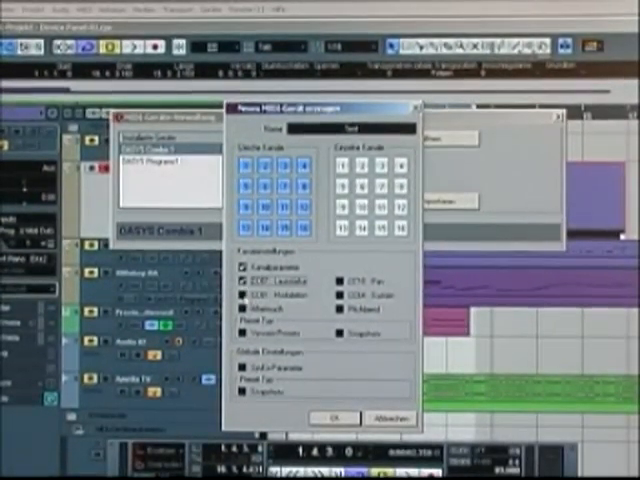
Include Pan, Sustain, Aftertouch and Pitchbend on every channel and create the Test device.
left_click(243, 295)
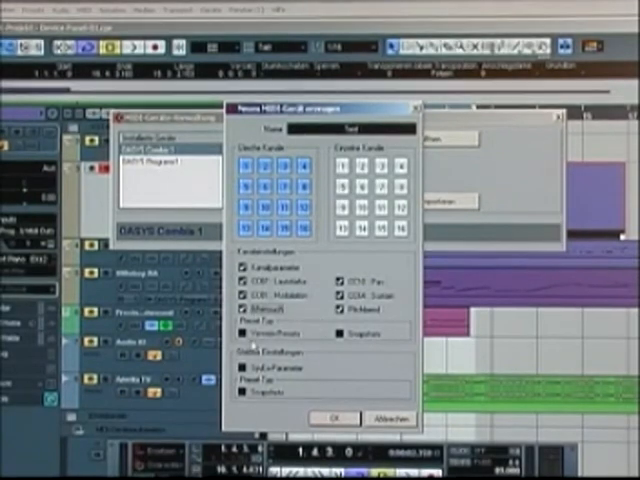
left_click(345, 333)
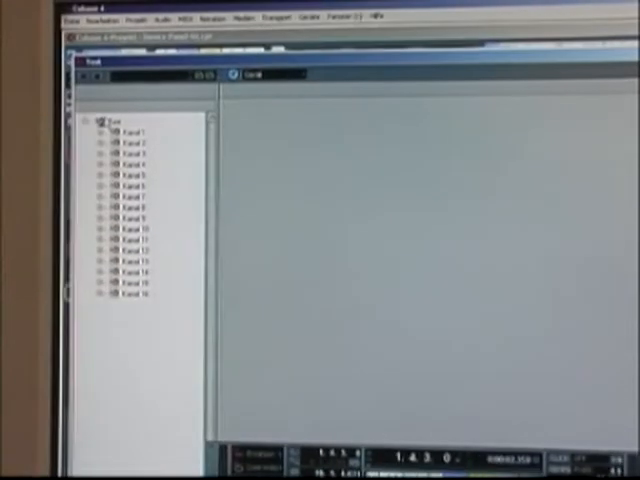
Expand Kanal 1 to list its controller parameters, then show the empty patch banks page.
left_click(97, 132)
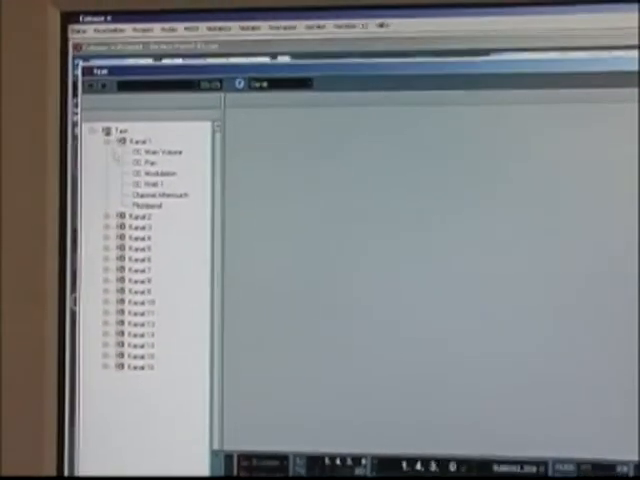
left_click(98, 216)
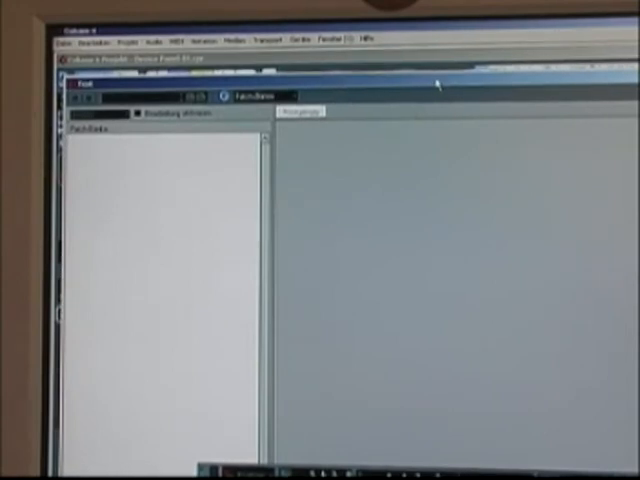
mouse_move(437, 87)
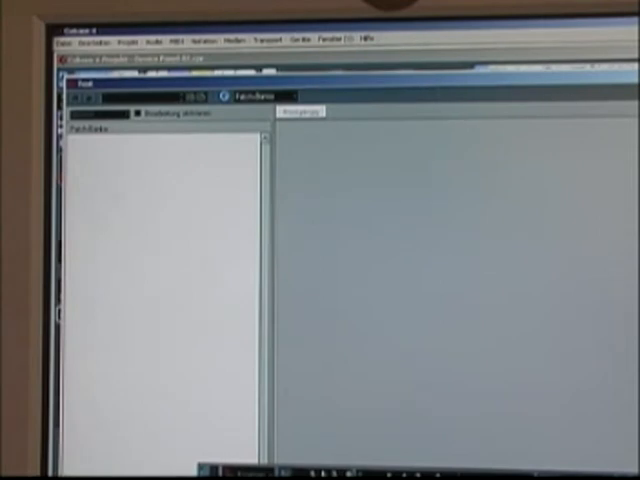